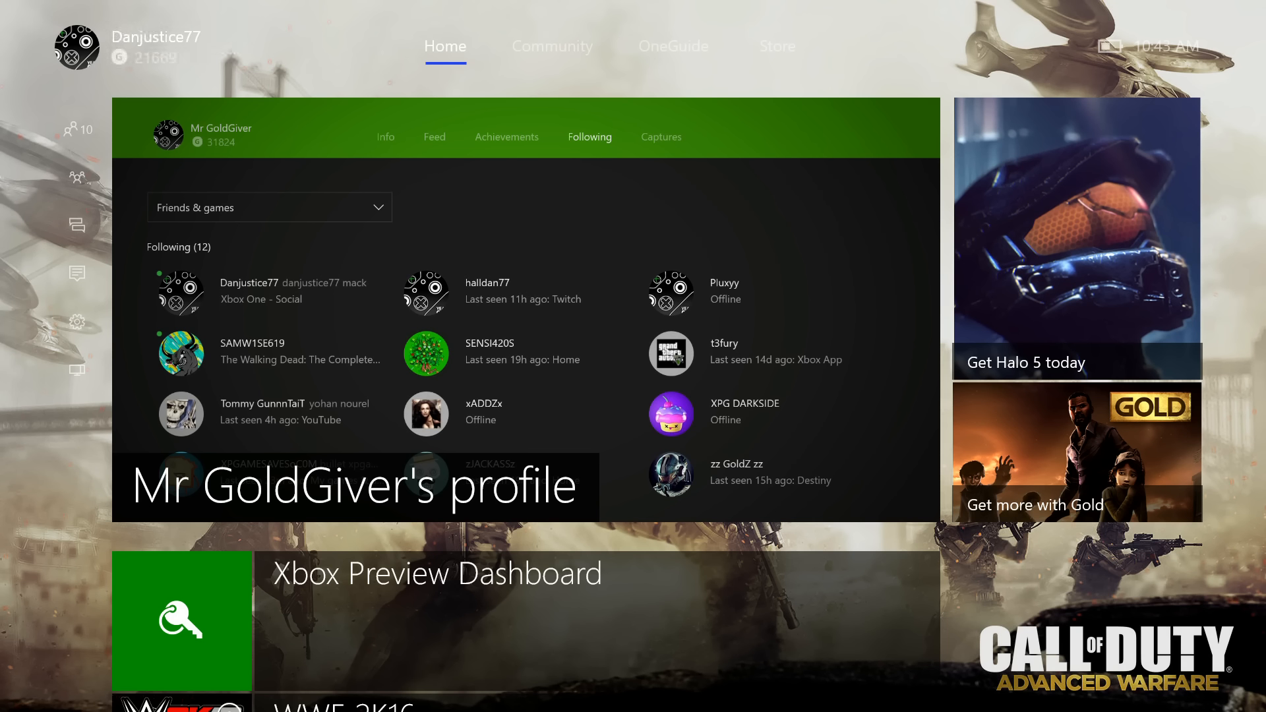
# Bring up the guide over Home showing the Friends panel.
pyautogui.click(76, 130)
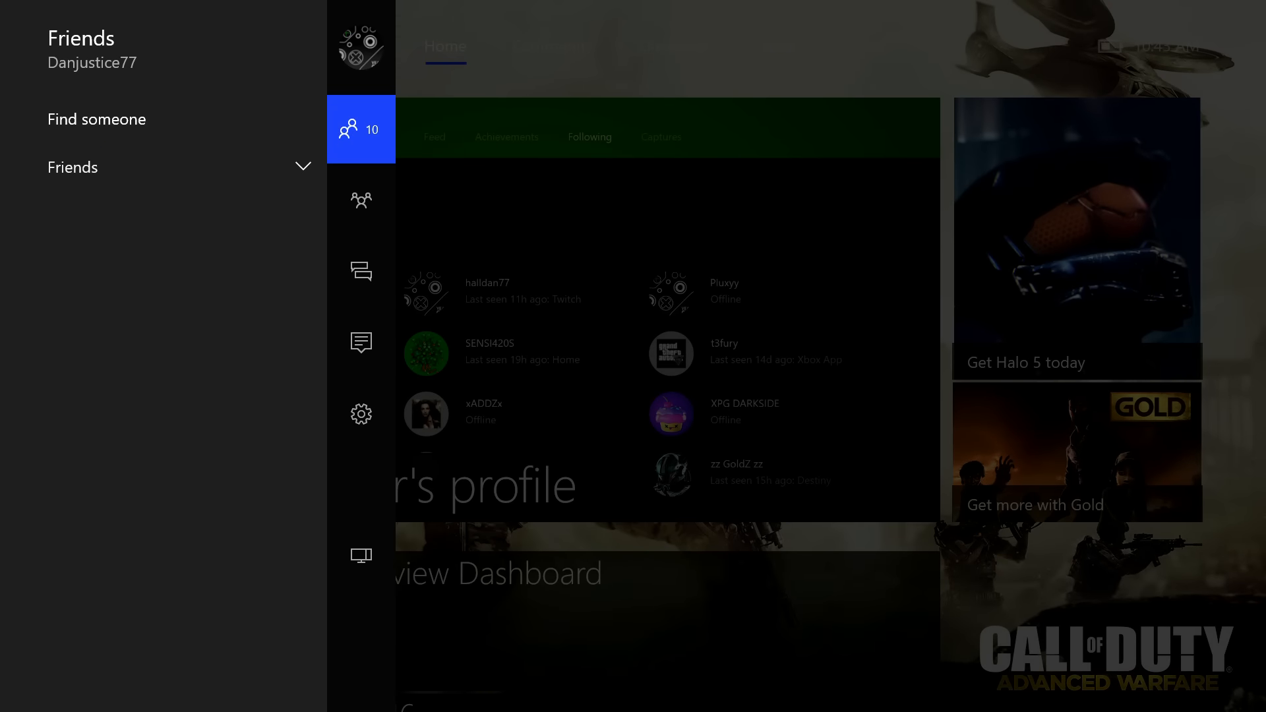
# Browse the Parties panel and Friends list, then land on Danjustice77's Sign in panel.
pyautogui.click(362, 201)
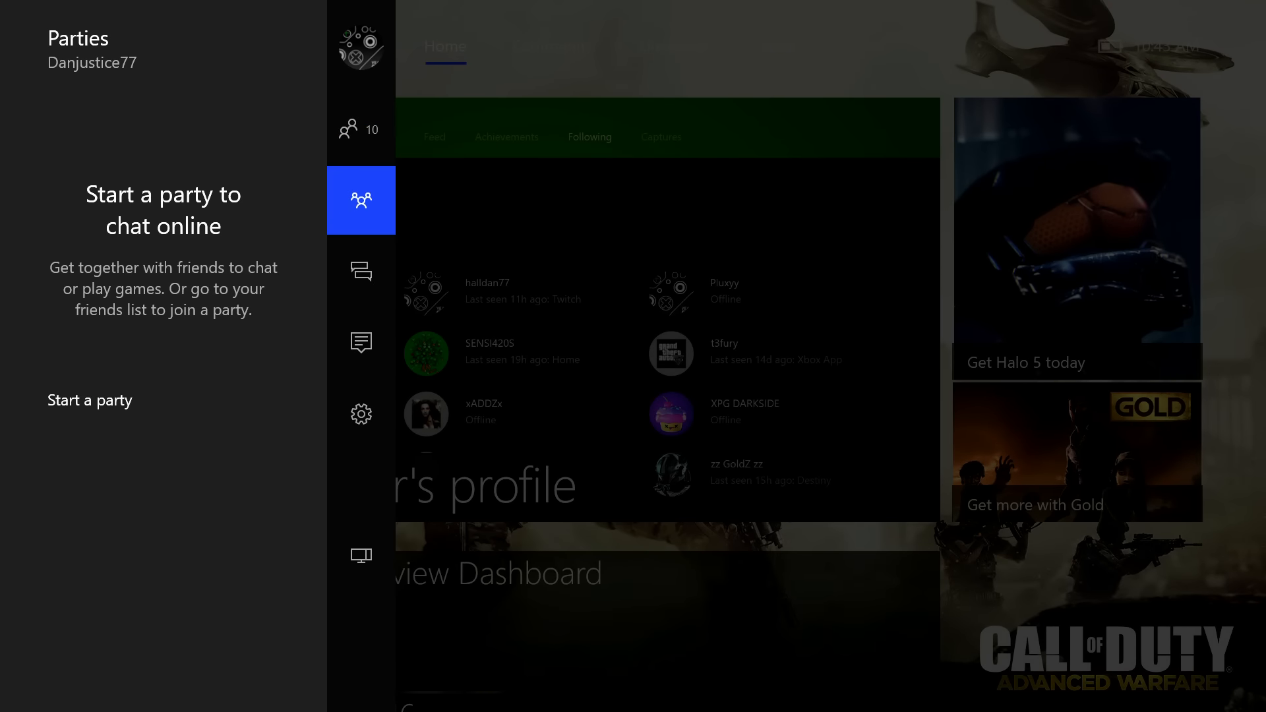
pyautogui.click(362, 129)
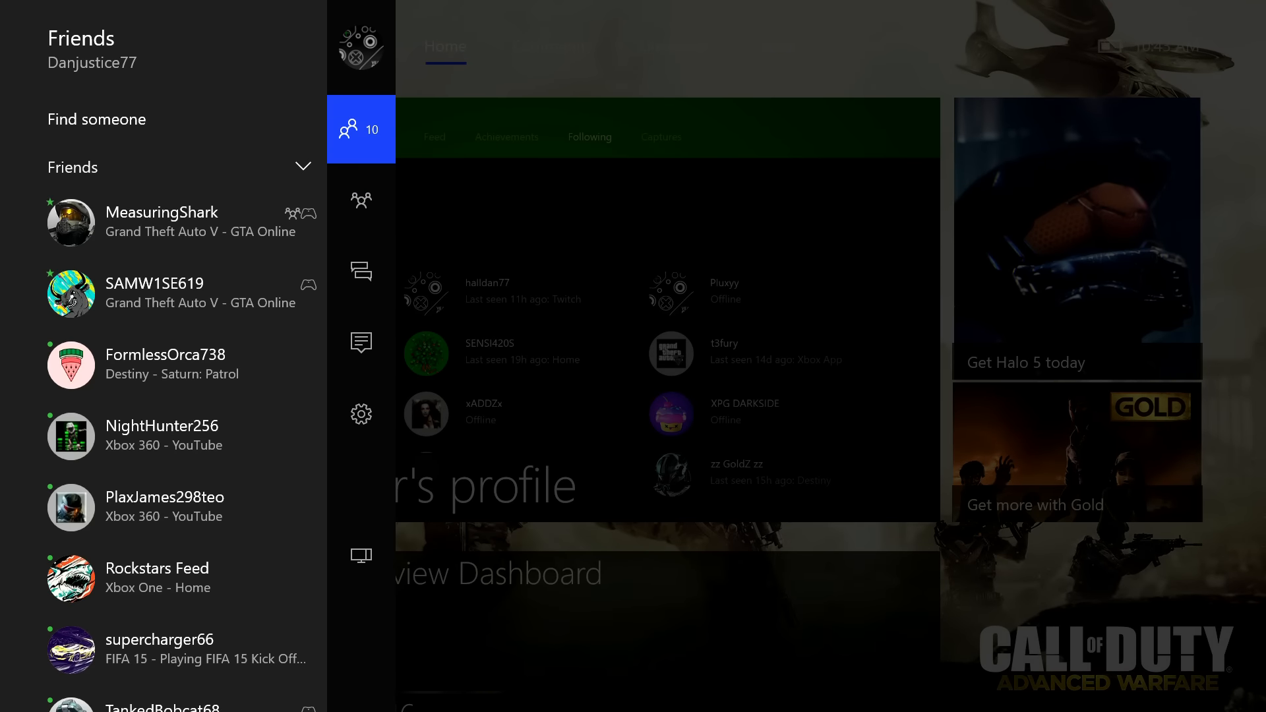
pyautogui.click(360, 200)
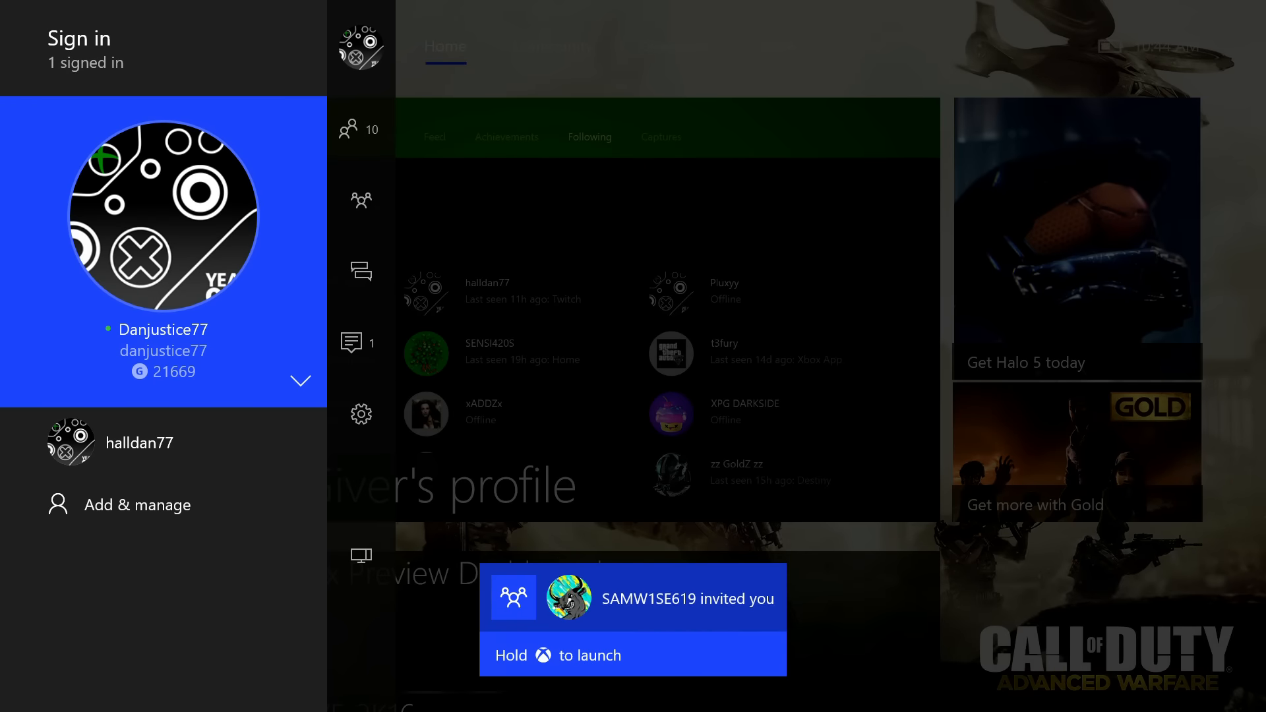
# Return to the Friends panel and dismiss the guide back to Home.
pyautogui.click(360, 129)
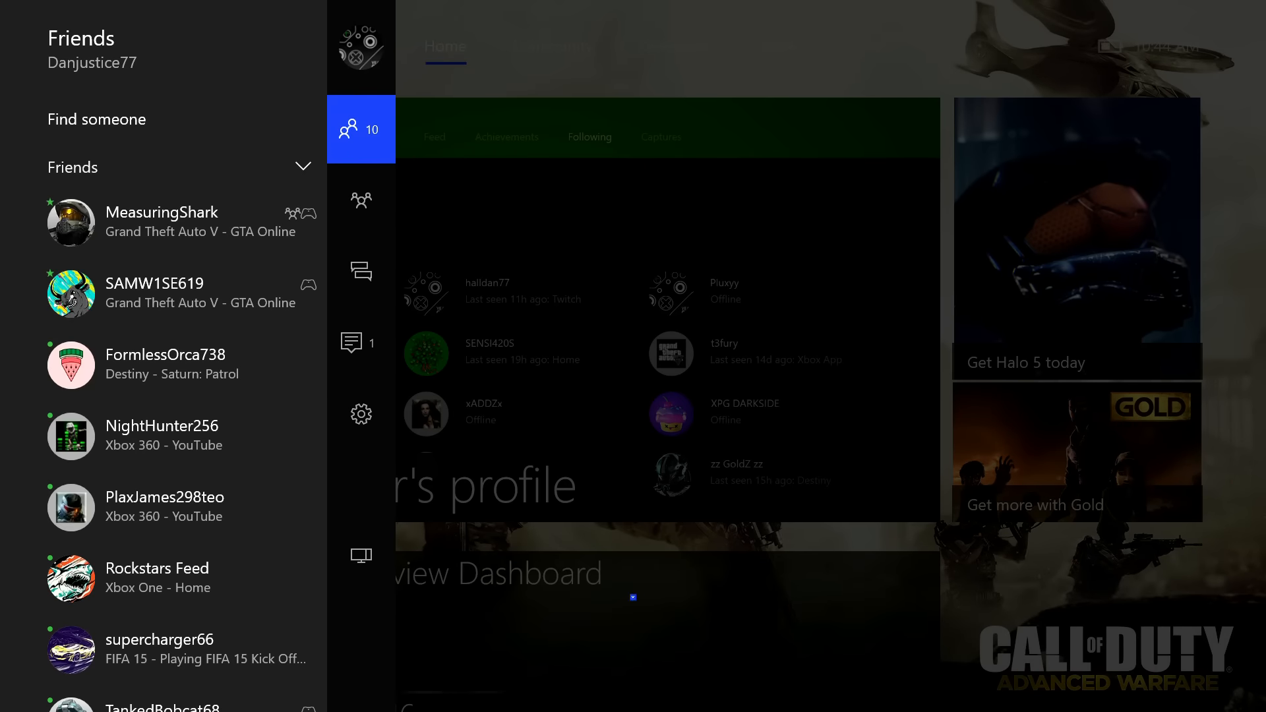
pyautogui.click(362, 200)
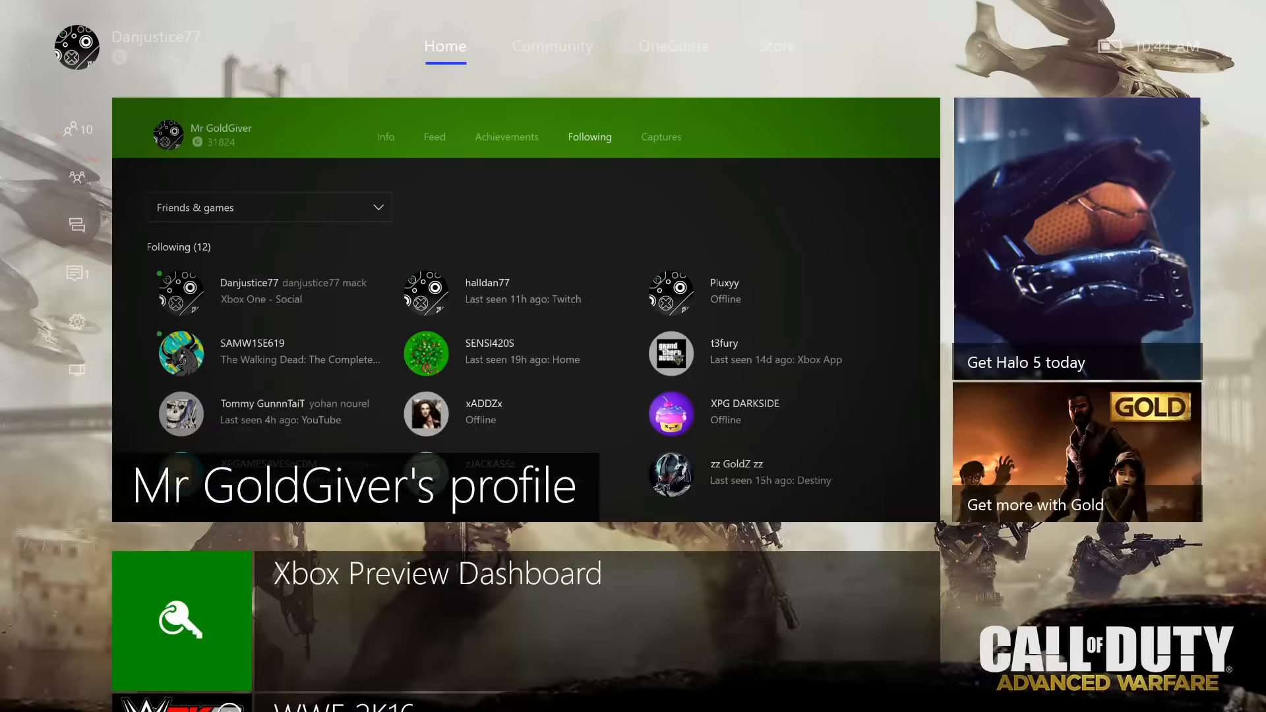
# Reopen the guide on Parties showing the joinable party with Danjustice77 alone.
pyautogui.click(77, 47)
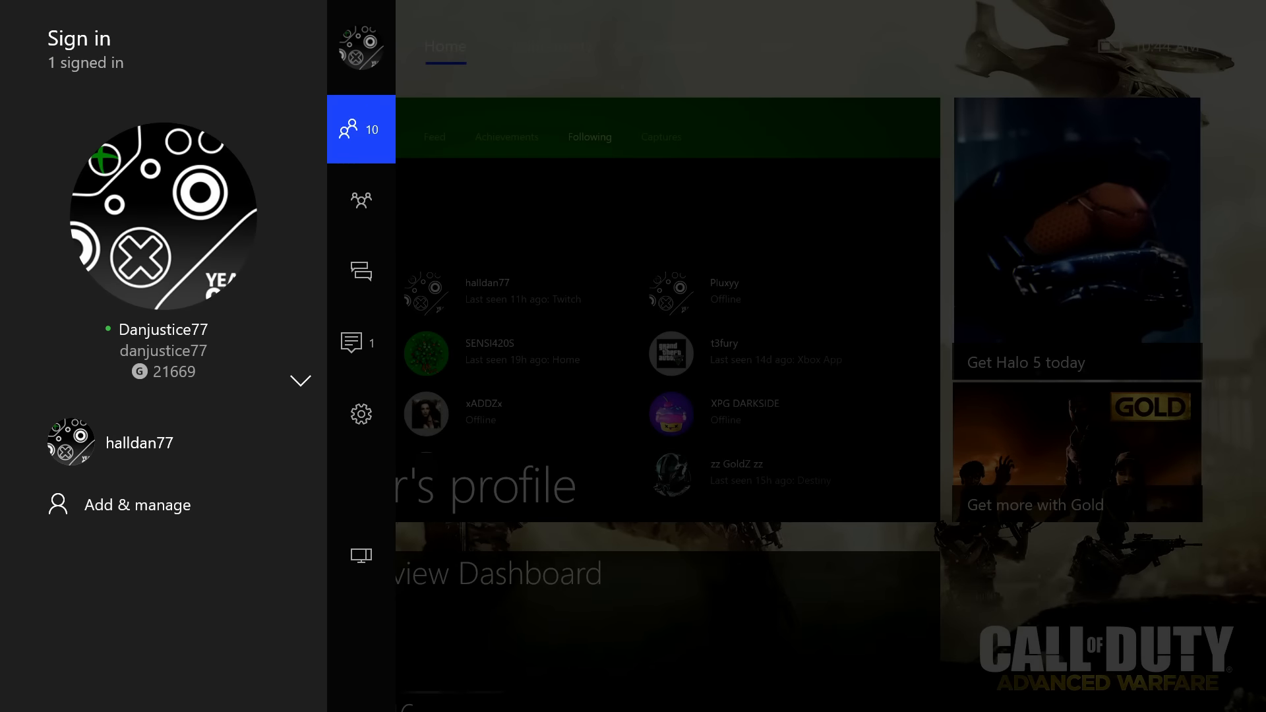
pyautogui.click(361, 200)
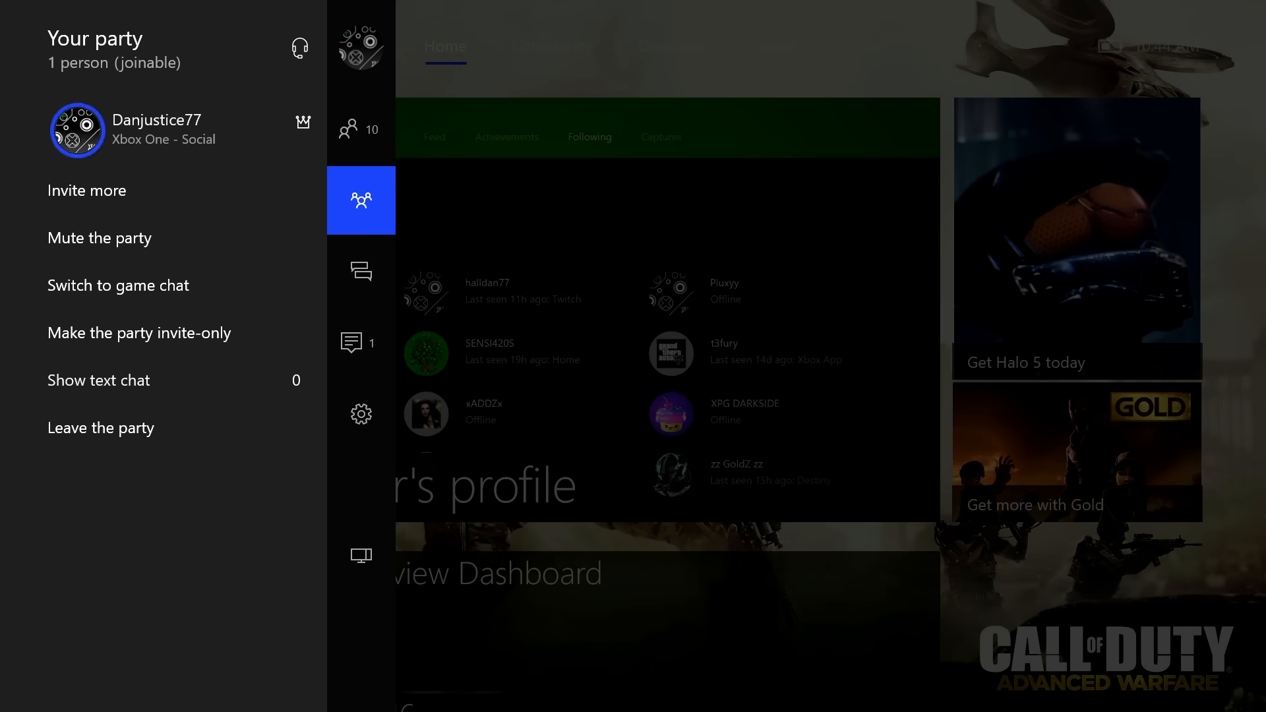
# Leave the party so none is active and dismiss the guide to Home.
pyautogui.click(362, 343)
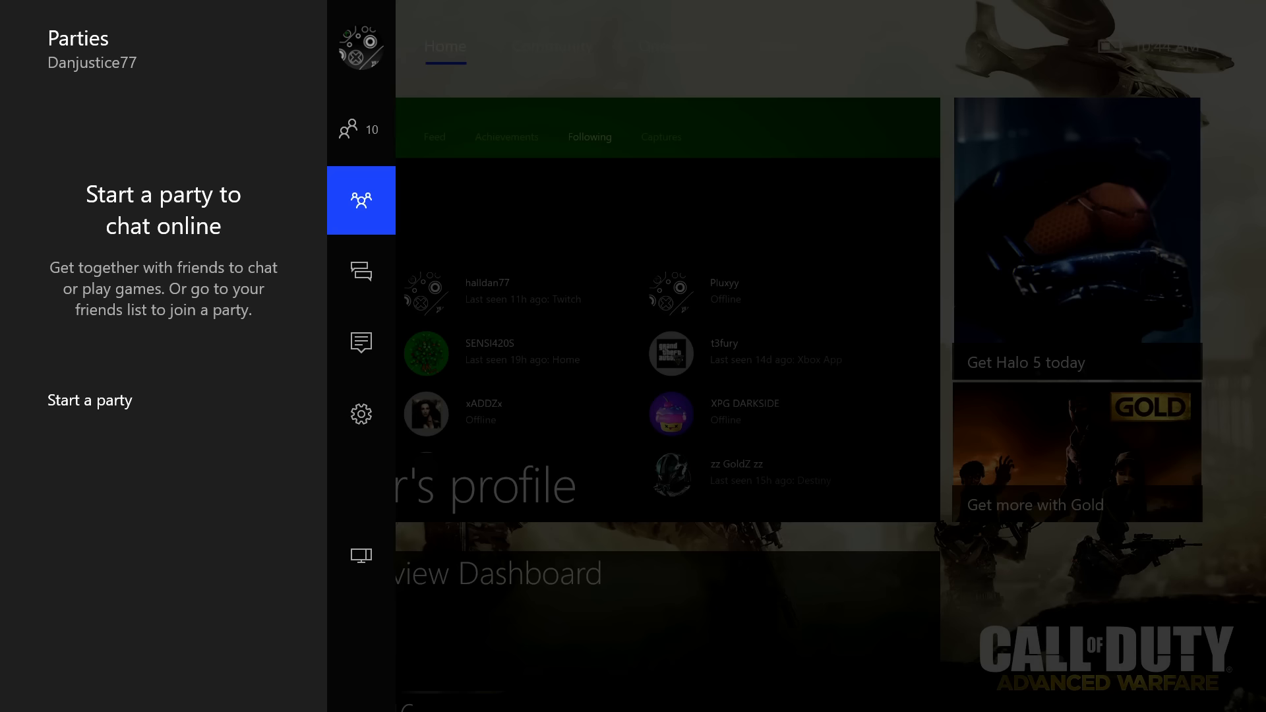
pyautogui.click(88, 400)
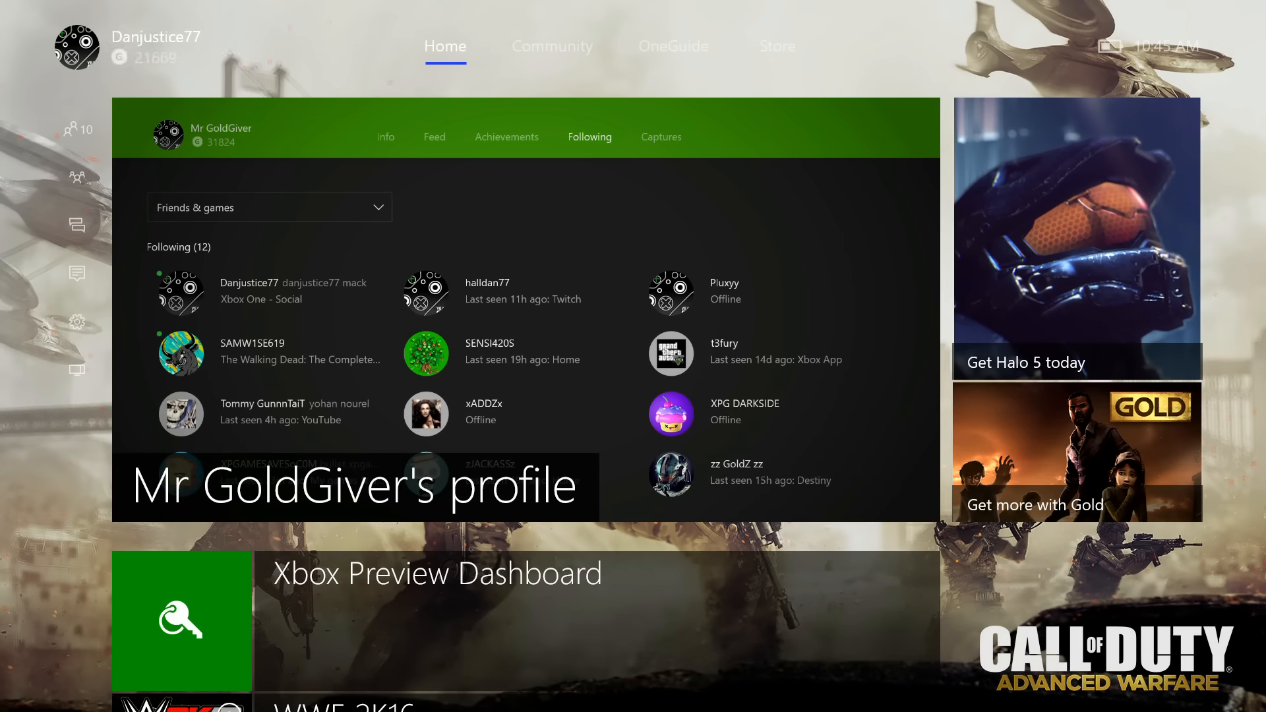
# Reopen the guide and move from Sign in to the online Friends list.
pyautogui.click(76, 49)
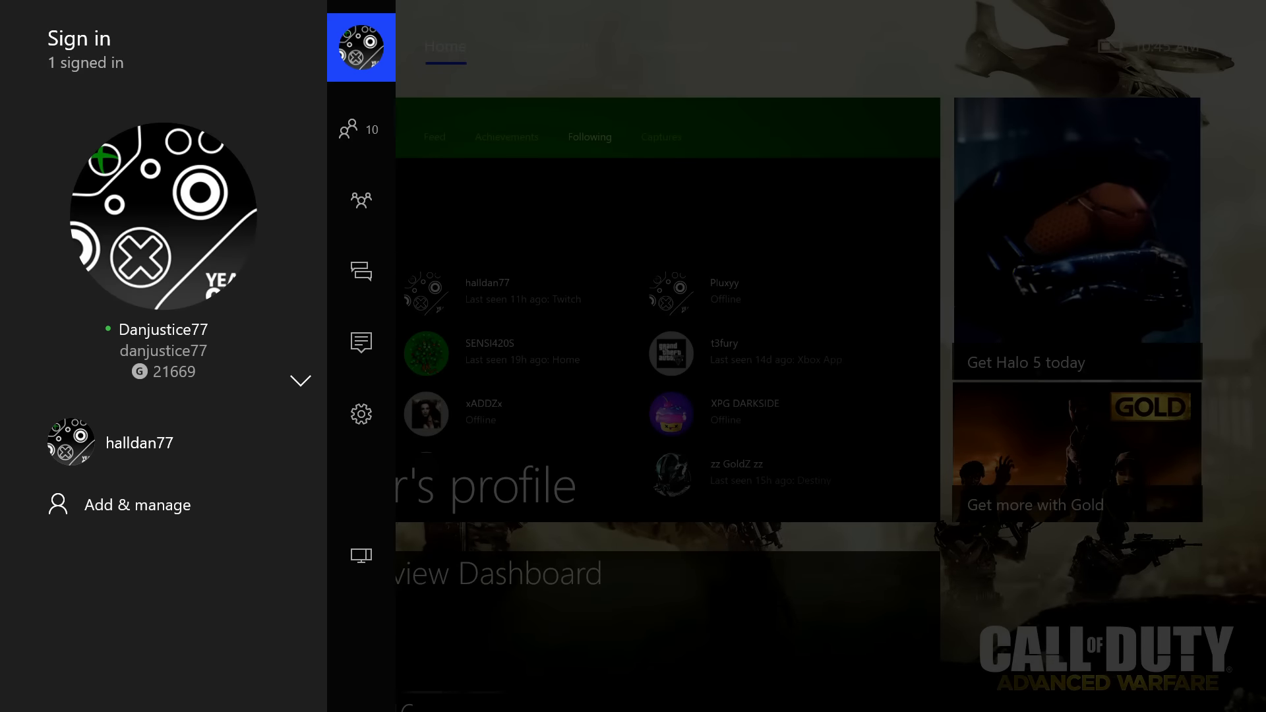
pyautogui.click(361, 129)
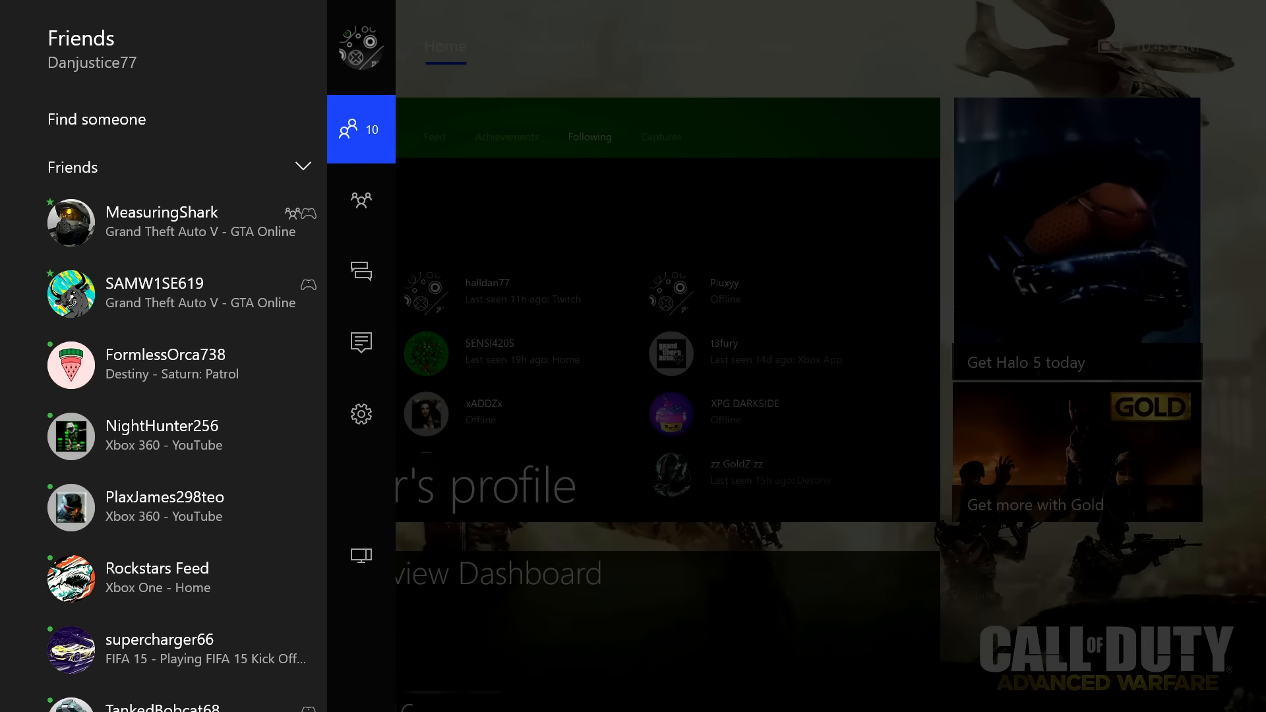